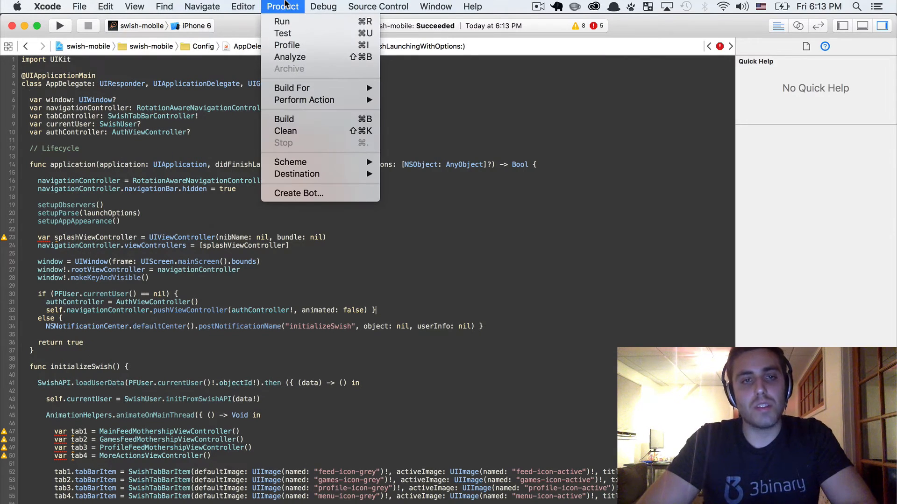
- Show the Pods project's build settings beside the grouped build warnings in Xcode
{"action": "left_click", "coordinate": [283, 119]}
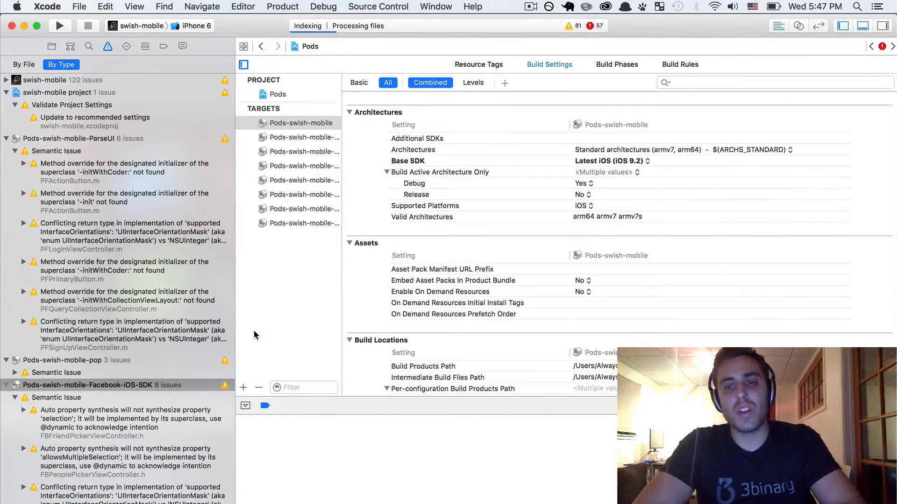
- Reveal Xcode's DerivedData folder in Finder via Preferences > Locations
{"action": "left_click", "coordinate": [48, 6]}
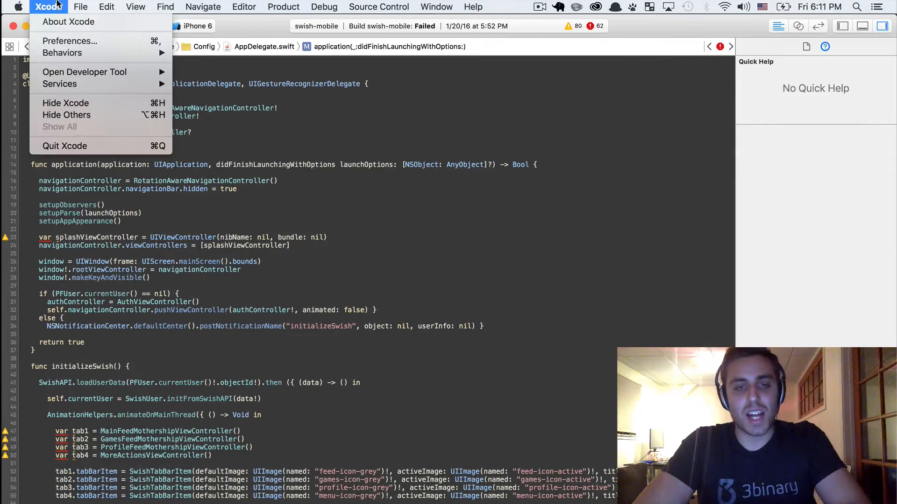
{"action": "left_click", "coordinate": [69, 40]}
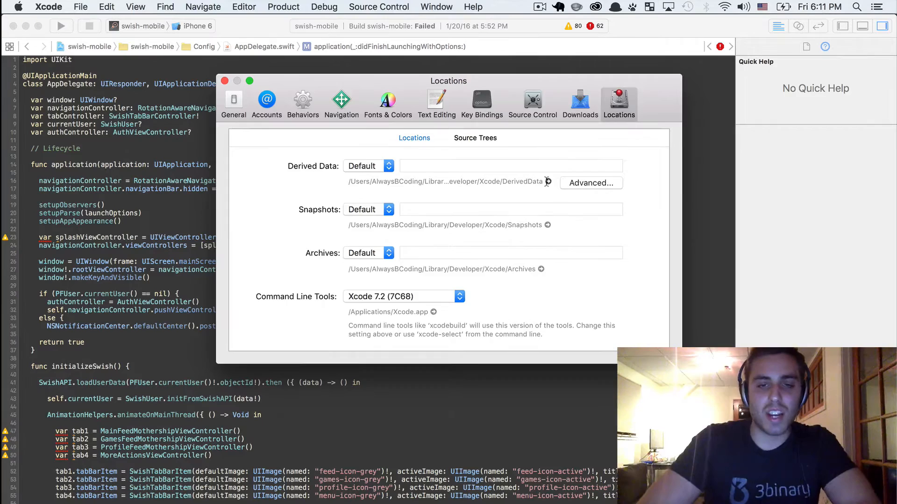
{"action": "left_click", "coordinate": [546, 181]}
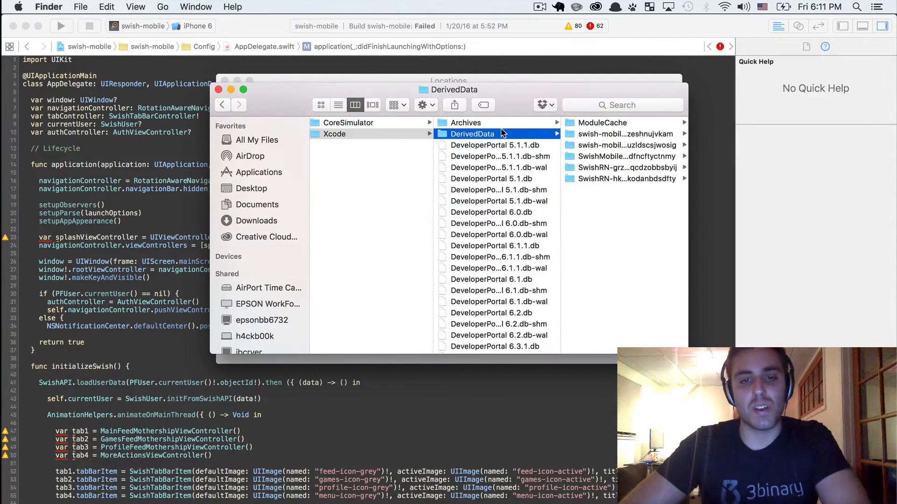
{"action": "left_click", "coordinate": [494, 133]}
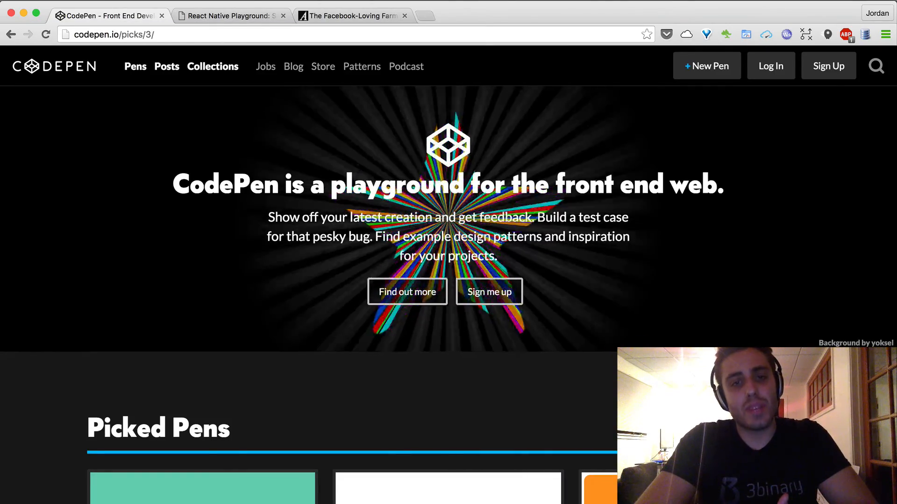
- View the ATC Vintage Radio Flip Clock pen on CodePen
{"action": "scroll", "scroll_direction": "down", "scroll_amount": 3}
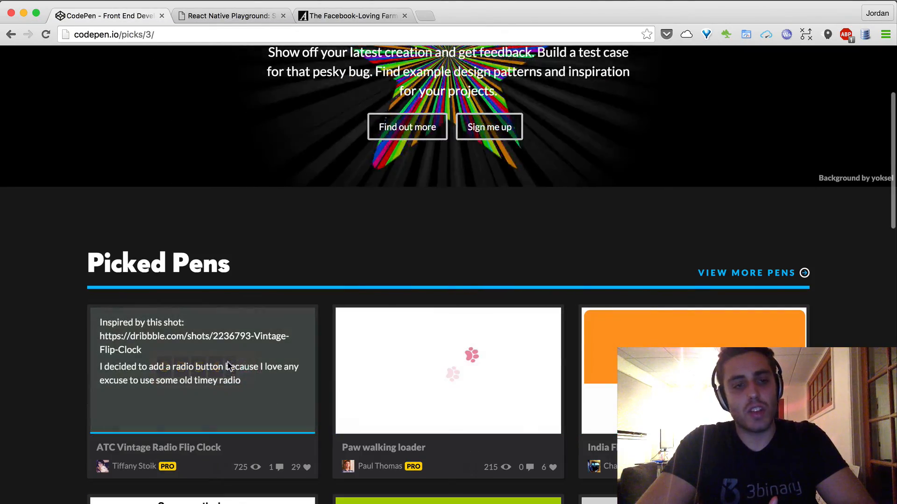
{"action": "left_click", "coordinate": [158, 448]}
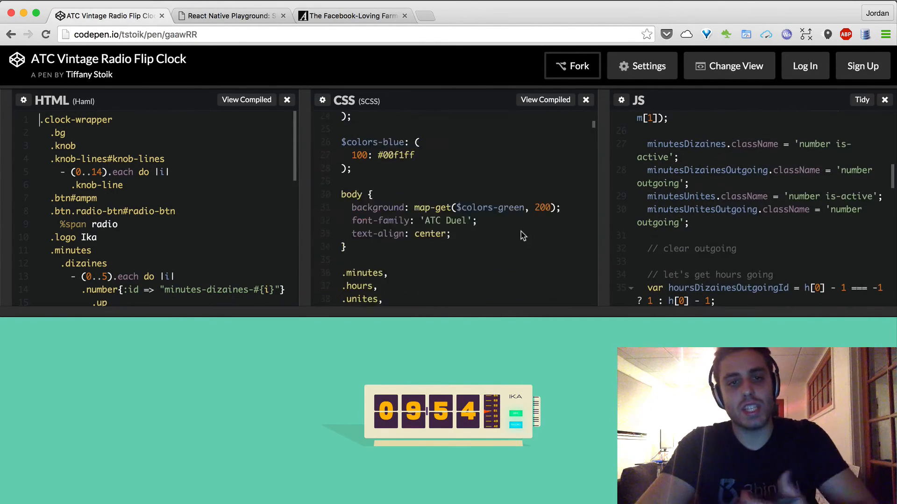
{"action": "scroll", "scroll_direction": "down", "scroll_amount": 3}
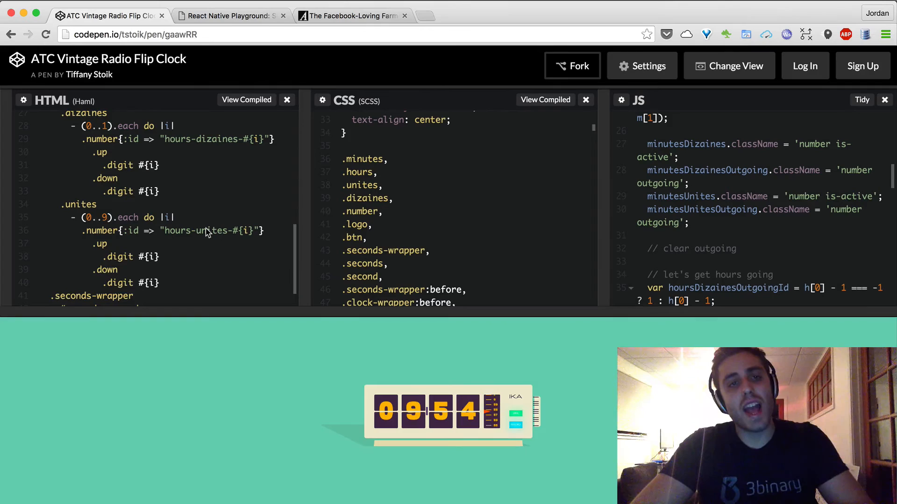
- Open the Periscope Heart Fading Animation example in React Native Playground
{"action": "left_click", "coordinate": [229, 16]}
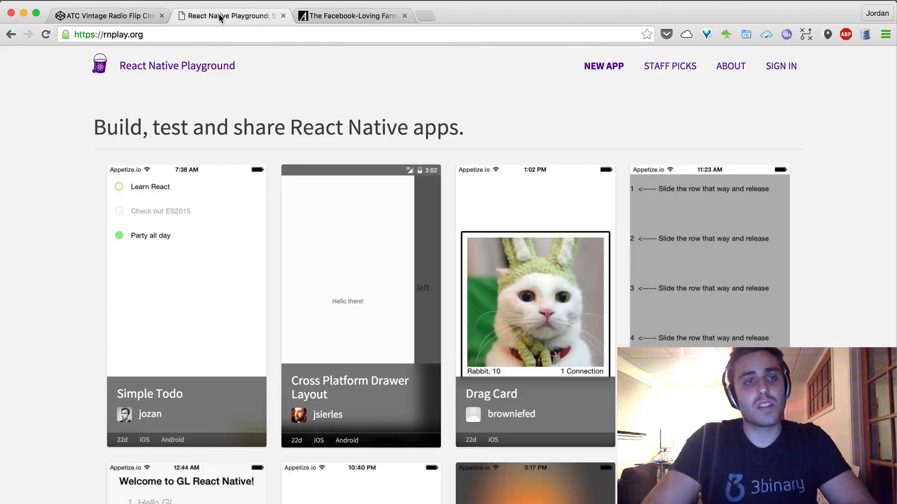
{"action": "mouse_move", "coordinate": [376, 86]}
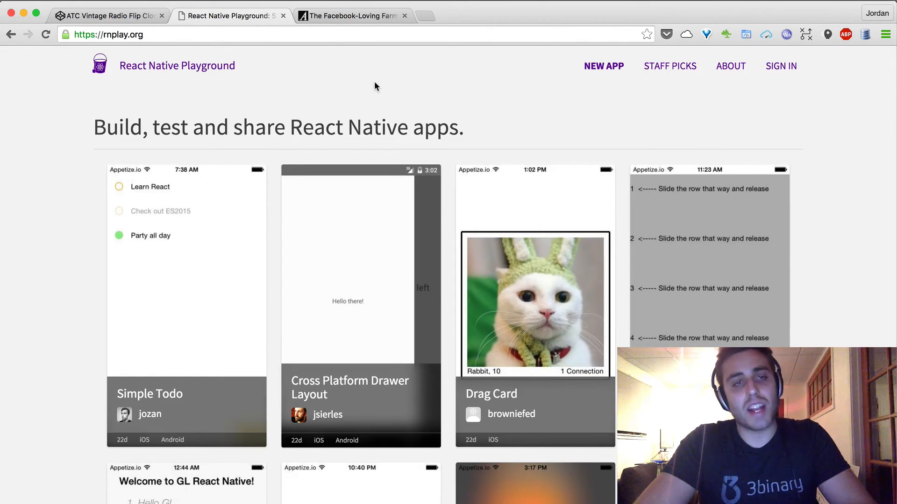
{"action": "mouse_move", "coordinate": [411, 107]}
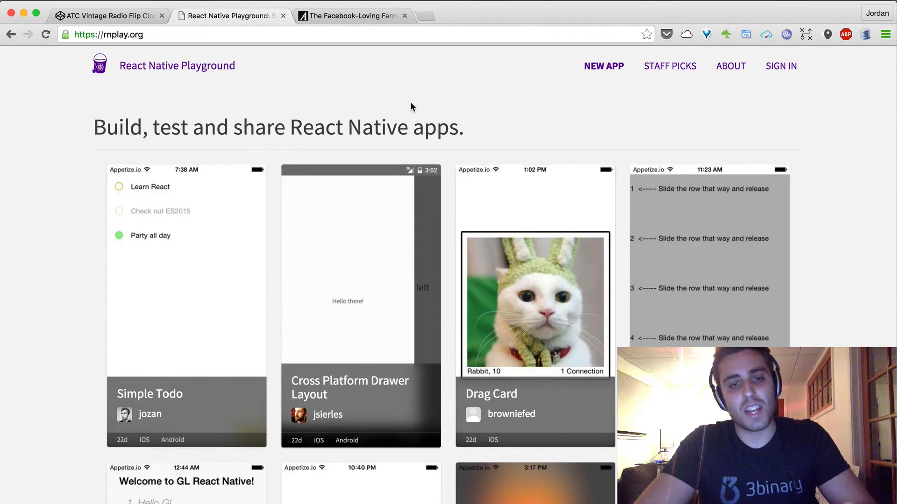
{"action": "scroll", "scroll_direction": "down", "scroll_amount": 3}
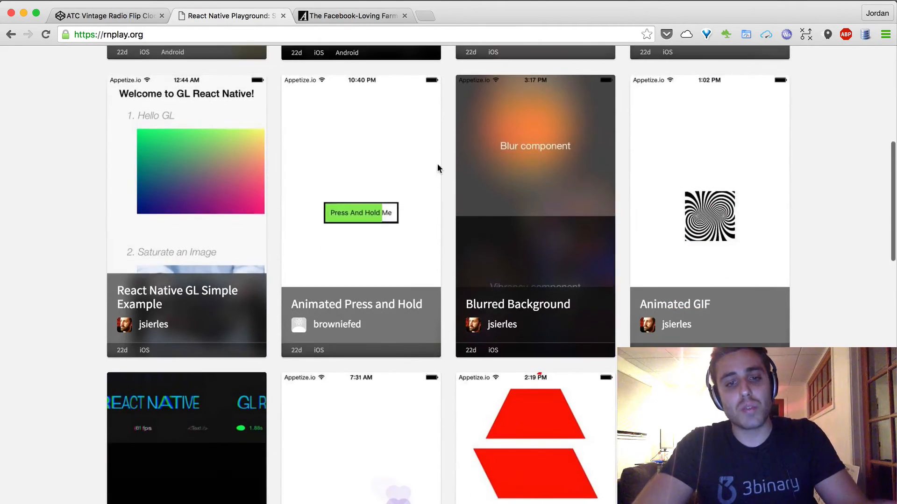
{"action": "scroll", "scroll_direction": "down", "scroll_amount": 3}
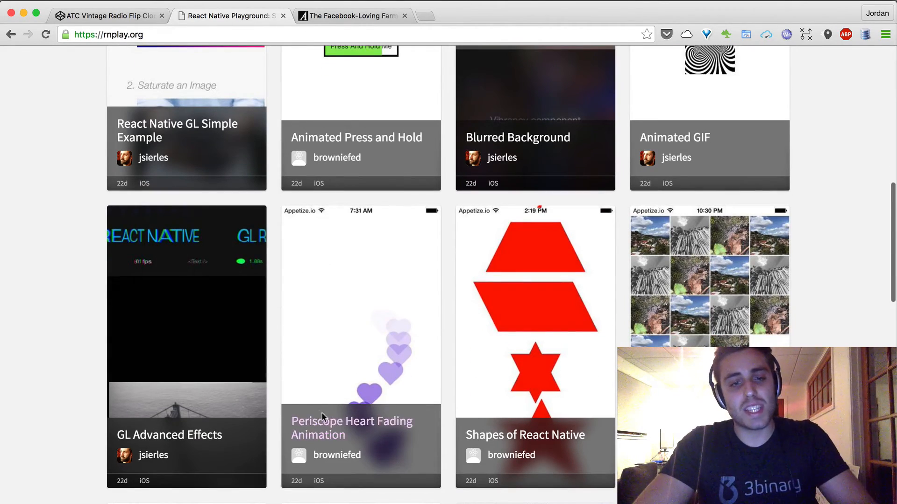
{"action": "left_click", "coordinate": [352, 428]}
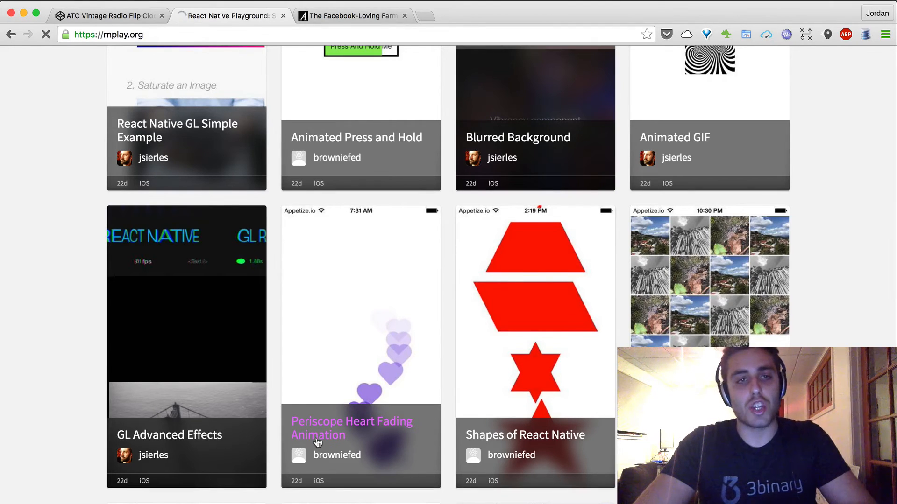
{"action": "left_click", "coordinate": [352, 428]}
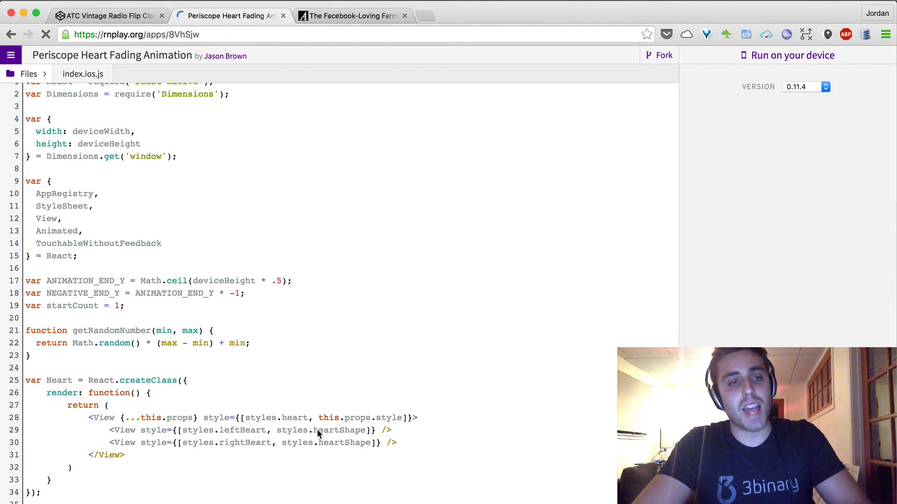
- Review index.ios.js beside the emulator's Tap to Play prompt
{"action": "scroll", "scroll_direction": "down", "scroll_amount": 3}
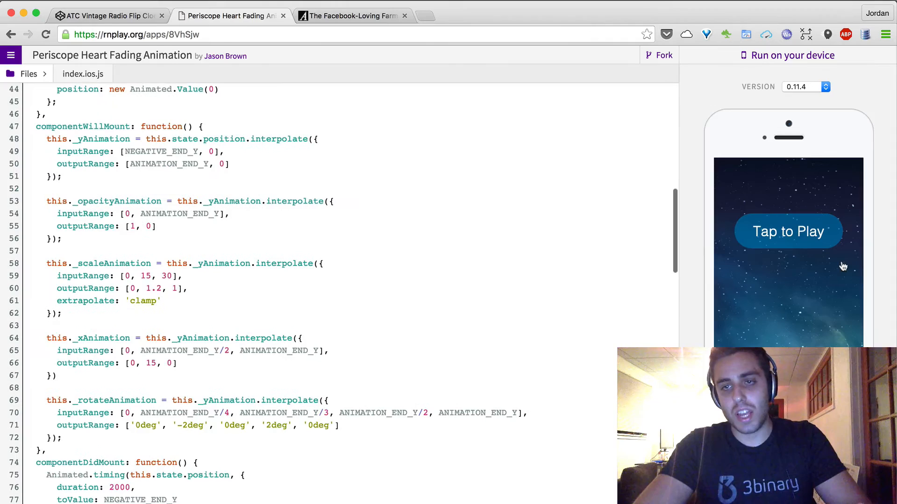
{"action": "scroll", "scroll_direction": "down", "scroll_amount": 3}
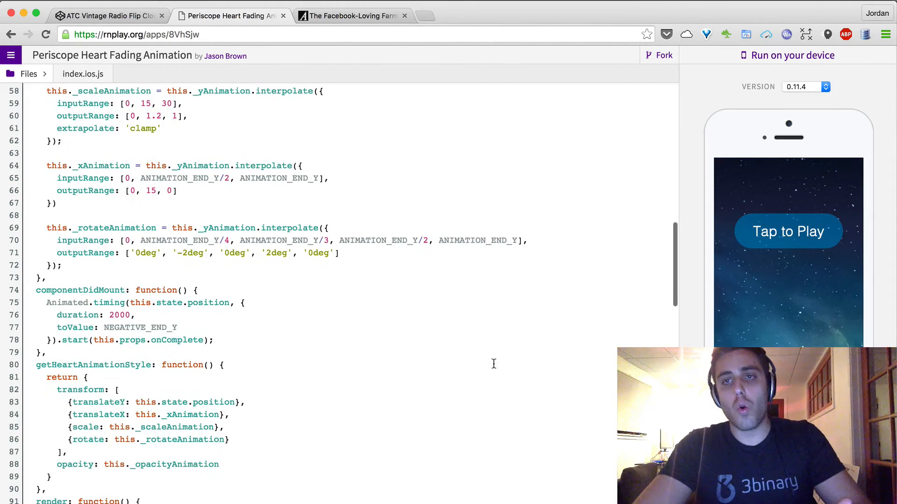
{"action": "left_click", "coordinate": [791, 55]}
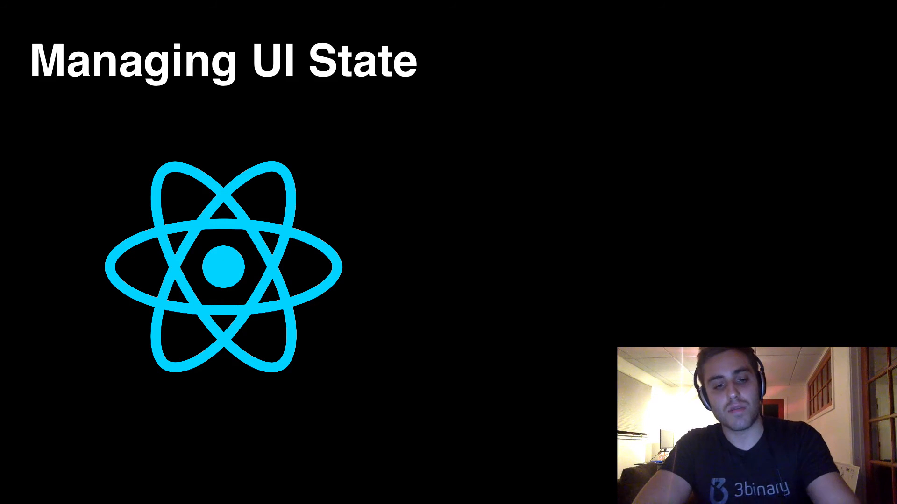
- Advance from the Managing UI State slide to the next Keynote slide
{"action": "key", "text": "Right"}
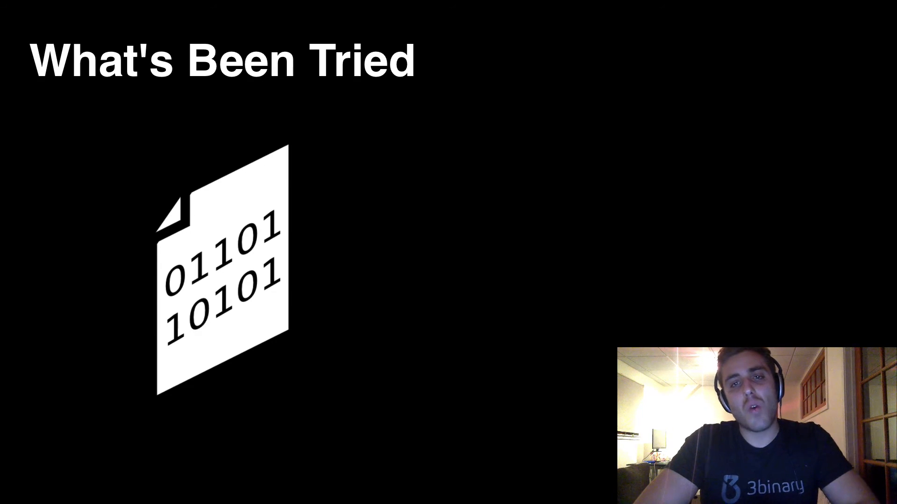